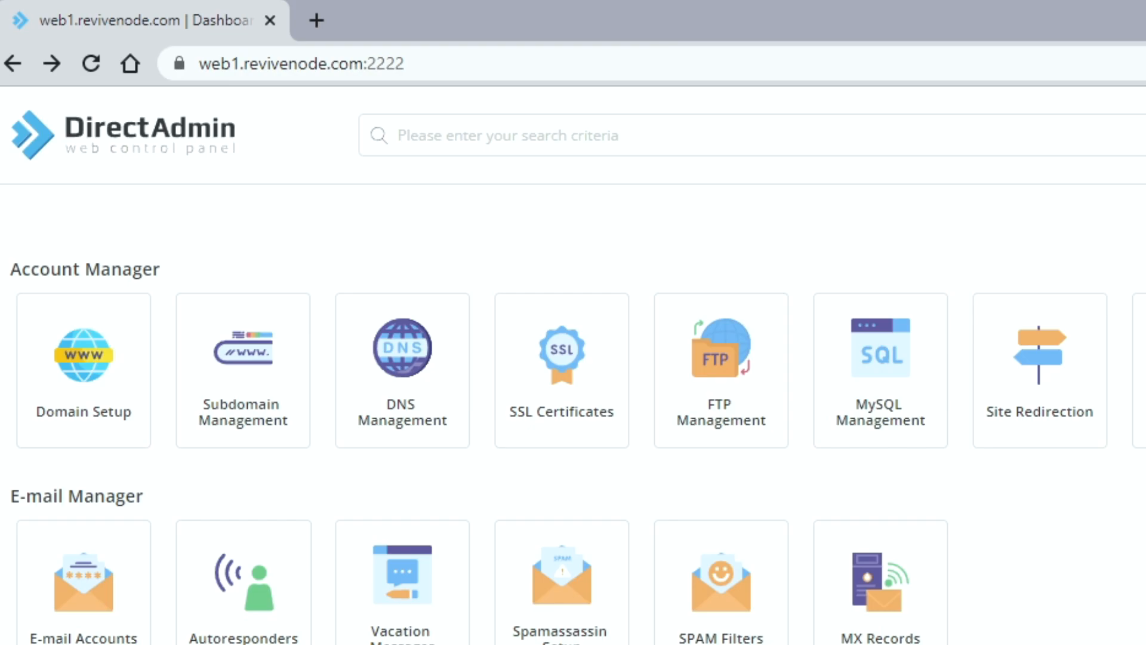
# Step: Open Domain Setup from the dashboard's Account Manager section
pyautogui.click(84, 370)
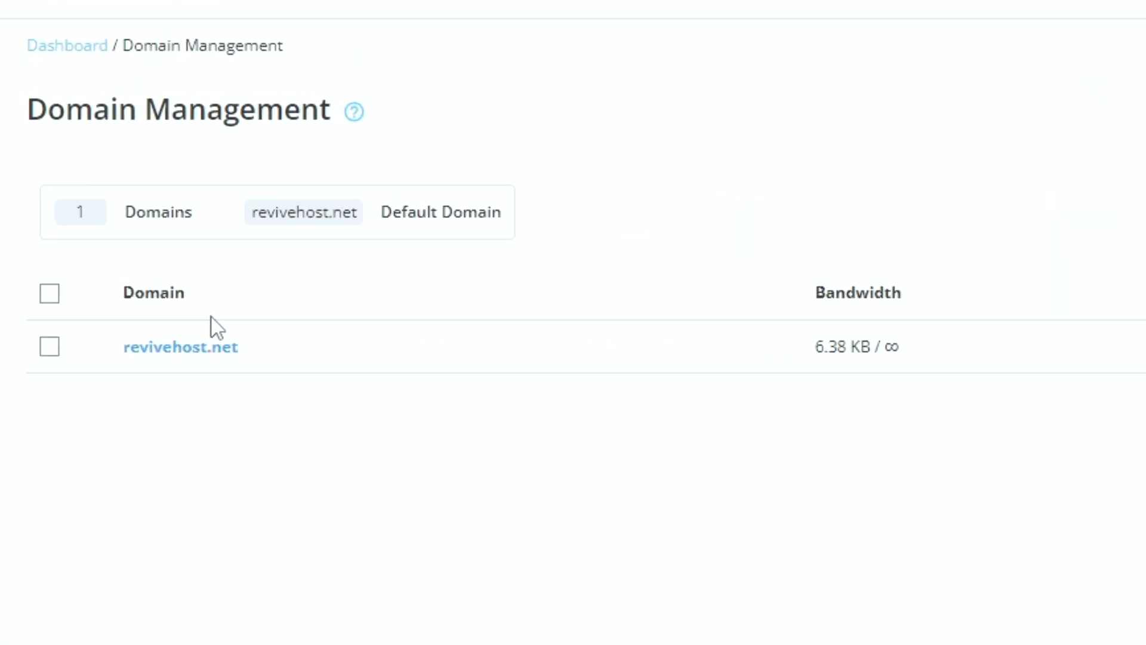
# Step: Select revivehost.net in the domain list and start its deletion
pyautogui.click(50, 346)
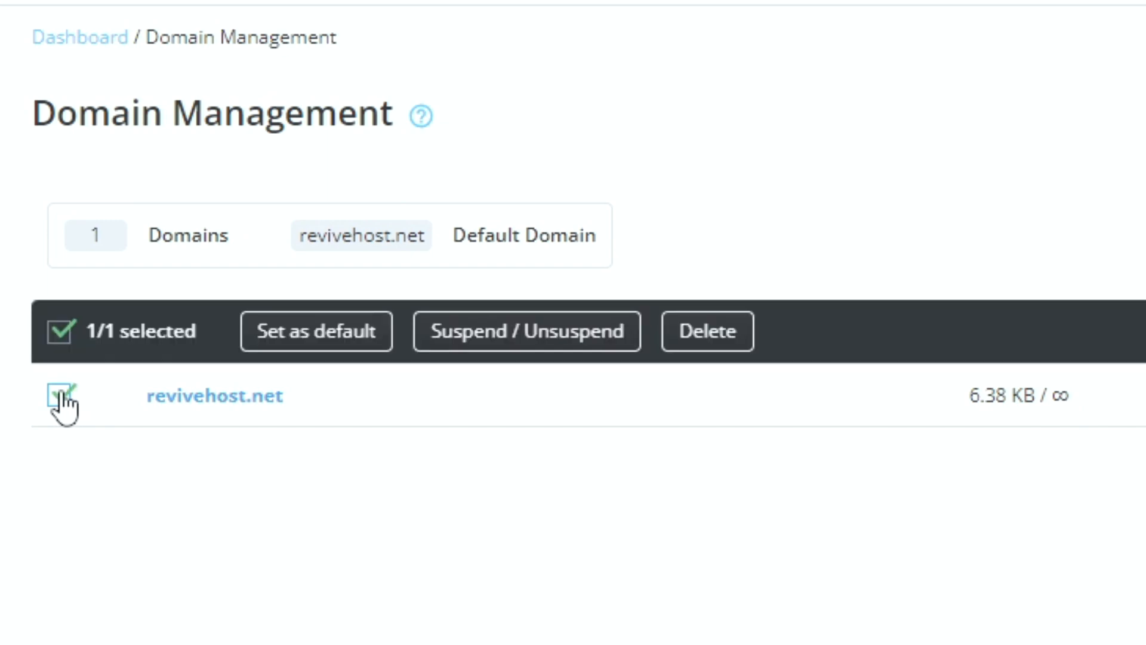
pyautogui.scroll(3)
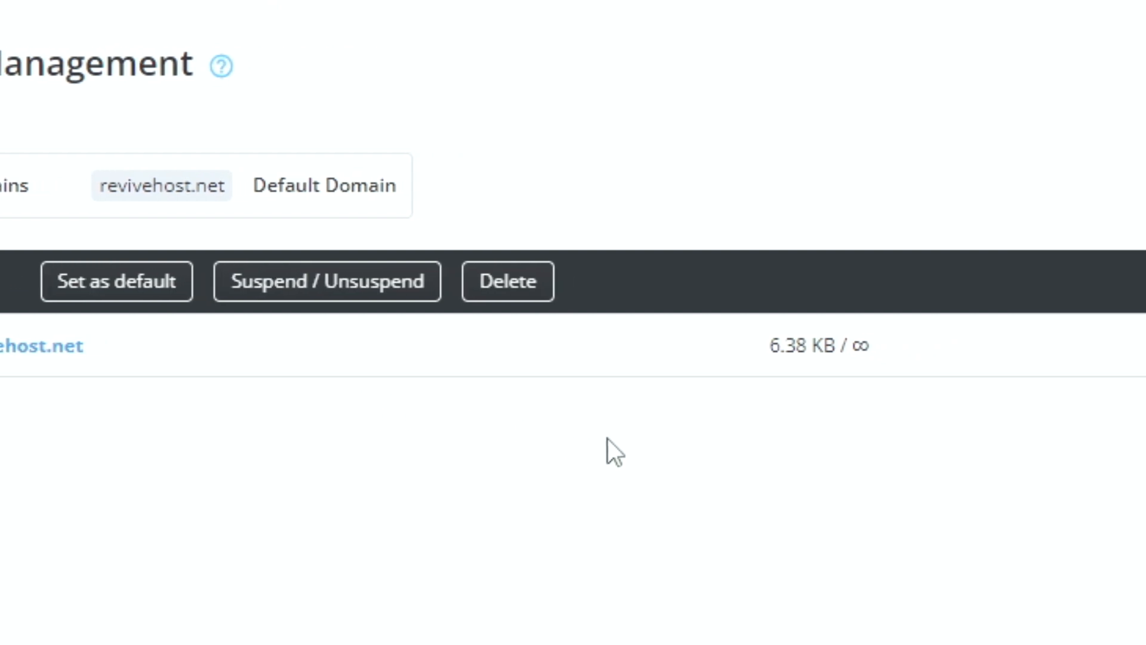
pyautogui.click(506, 281)
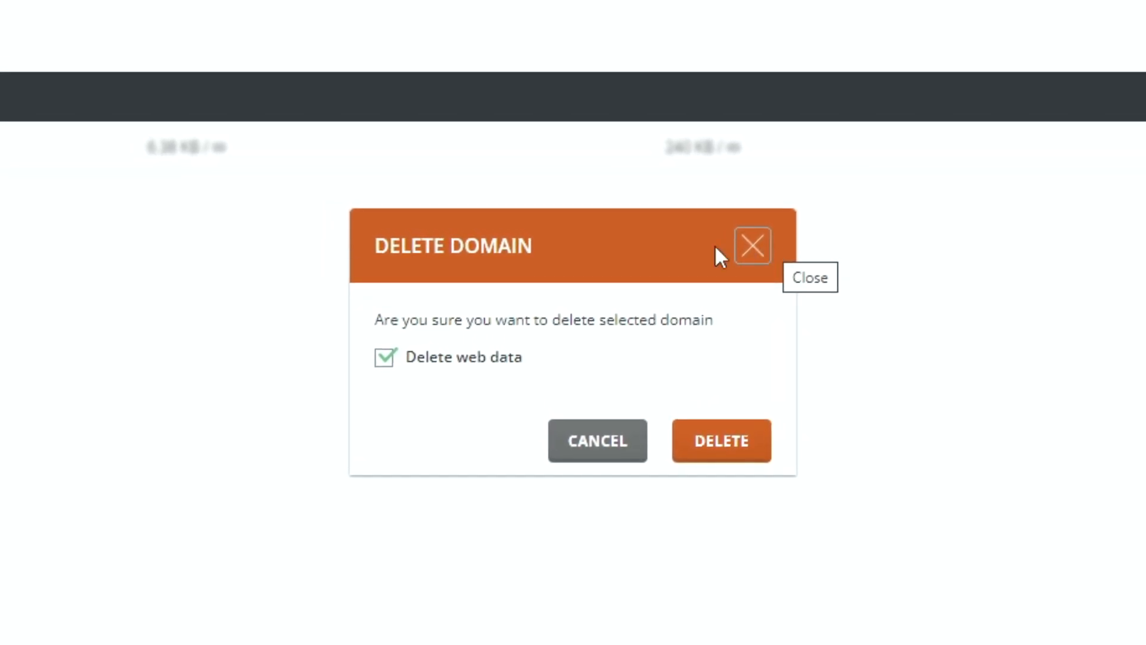
pyautogui.moveTo(964, 355)
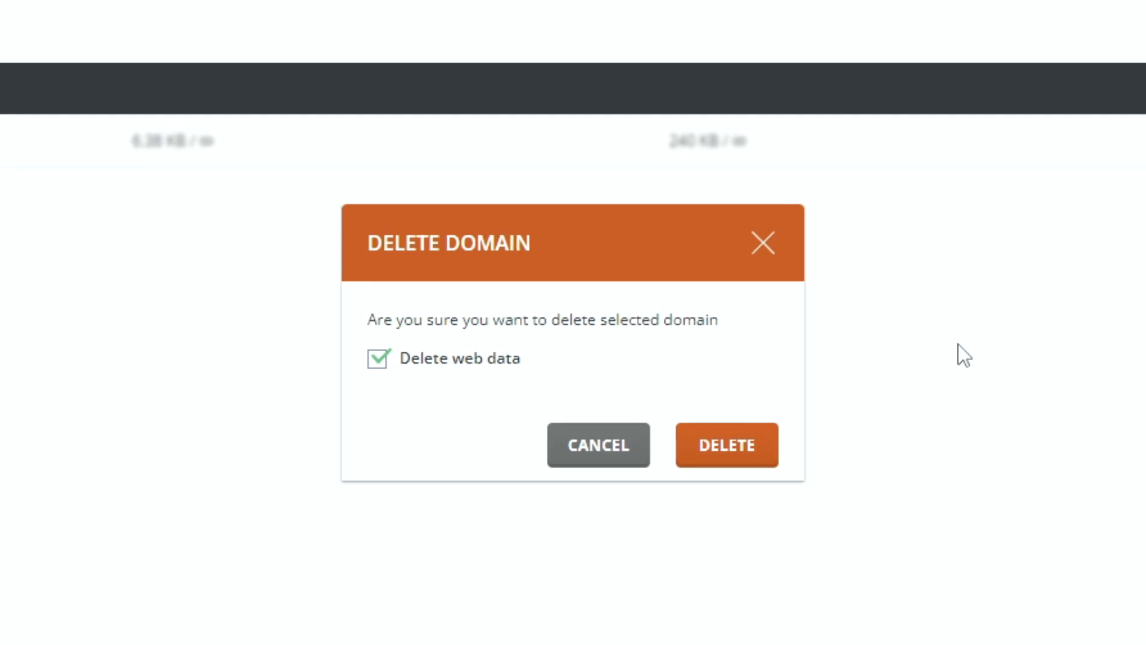
# Step: Confirm deleting revivehost.net with its web data and dismiss the results
pyautogui.click(725, 444)
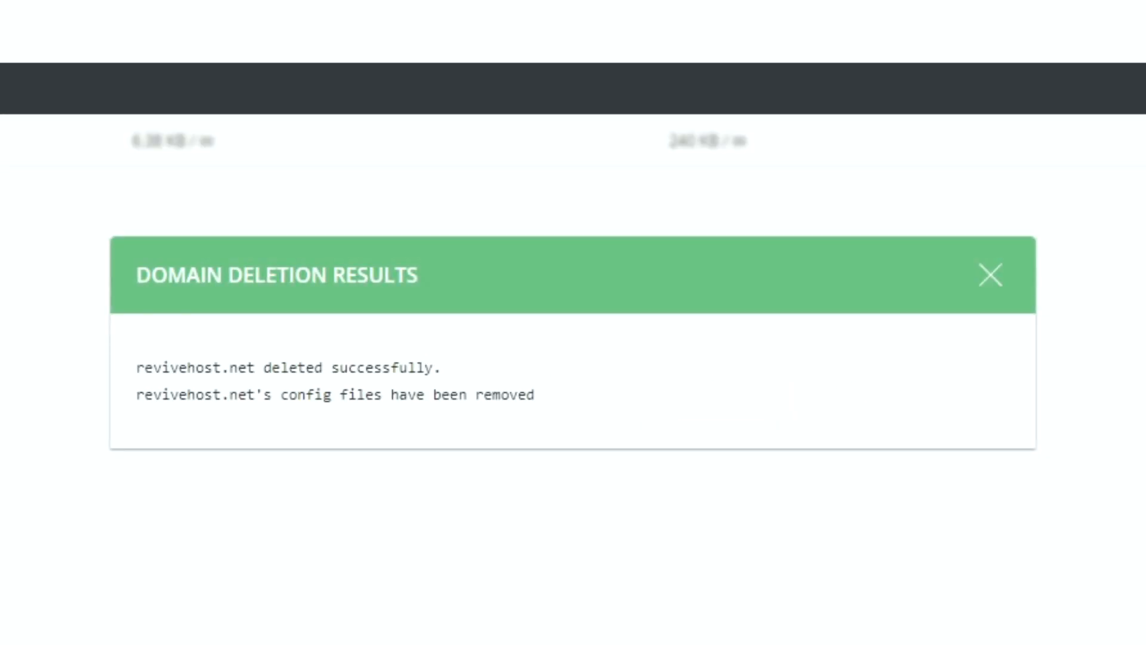
pyautogui.click(990, 275)
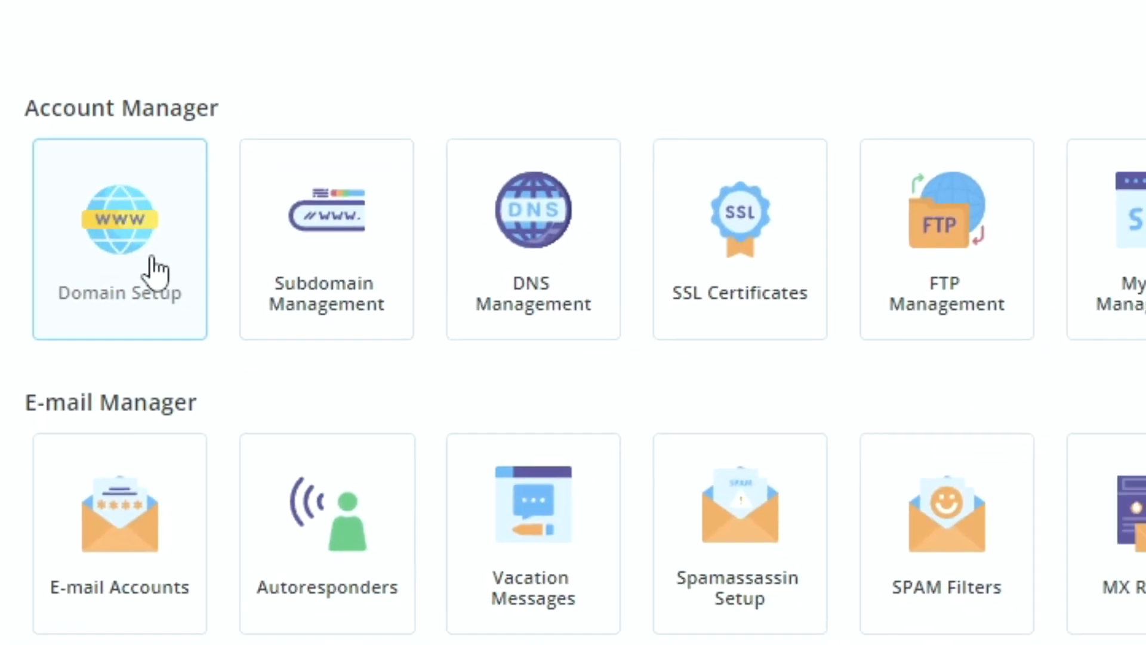
# Step: Open the Create Domain form and enter revivehost.net as the domain
pyautogui.click(119, 240)
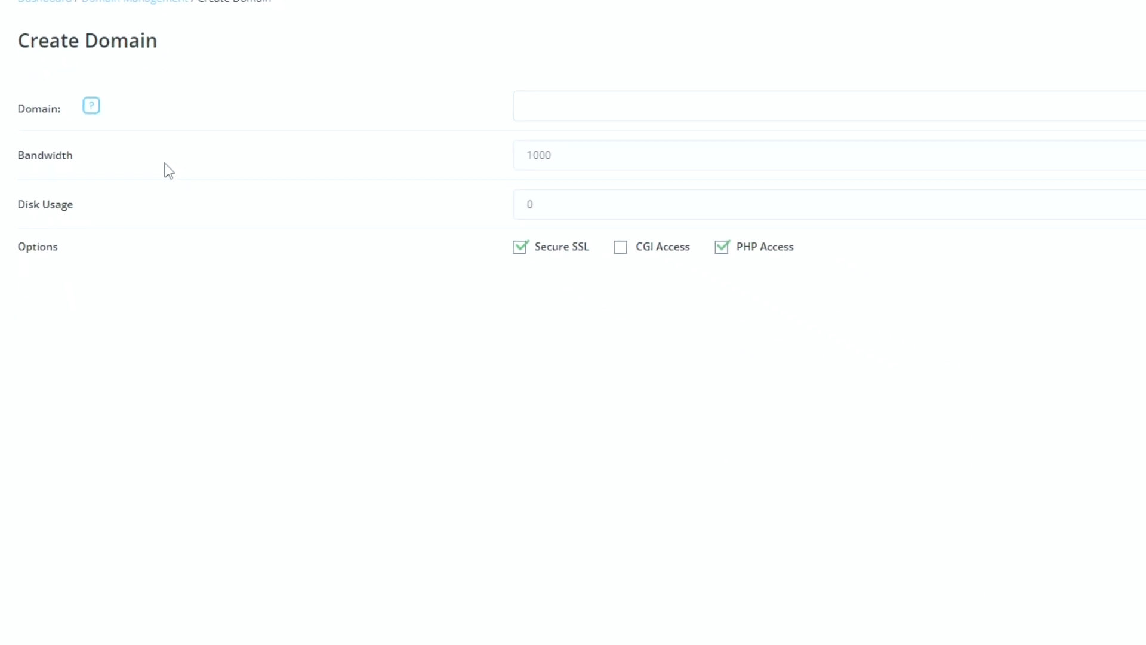
pyautogui.scroll(3)
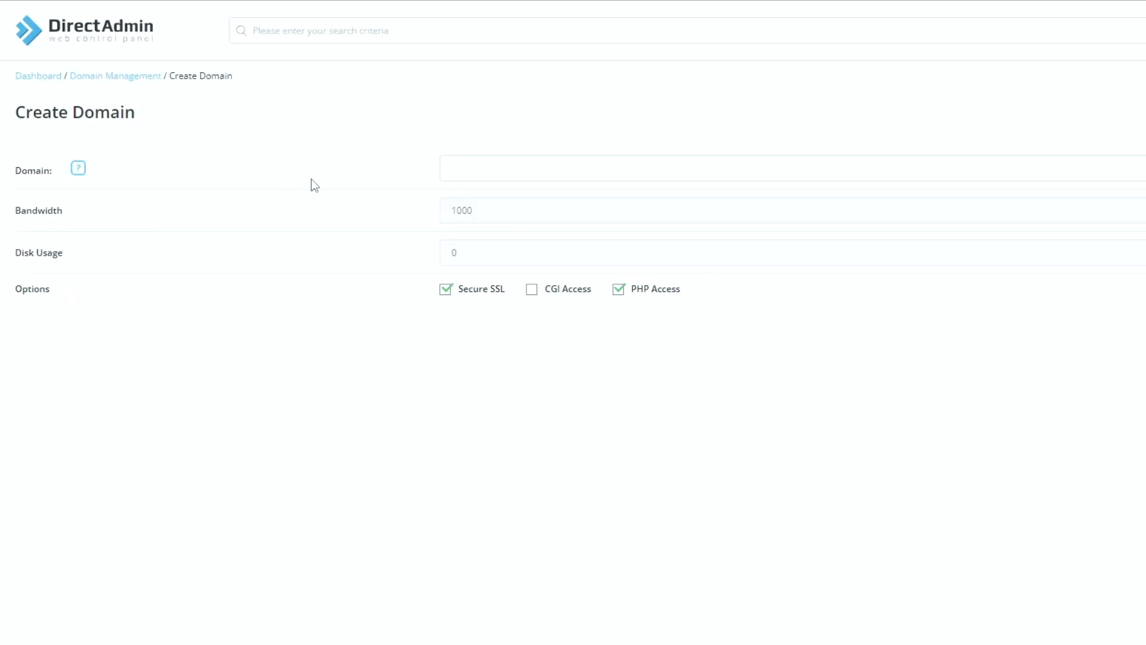
pyautogui.write('rev')
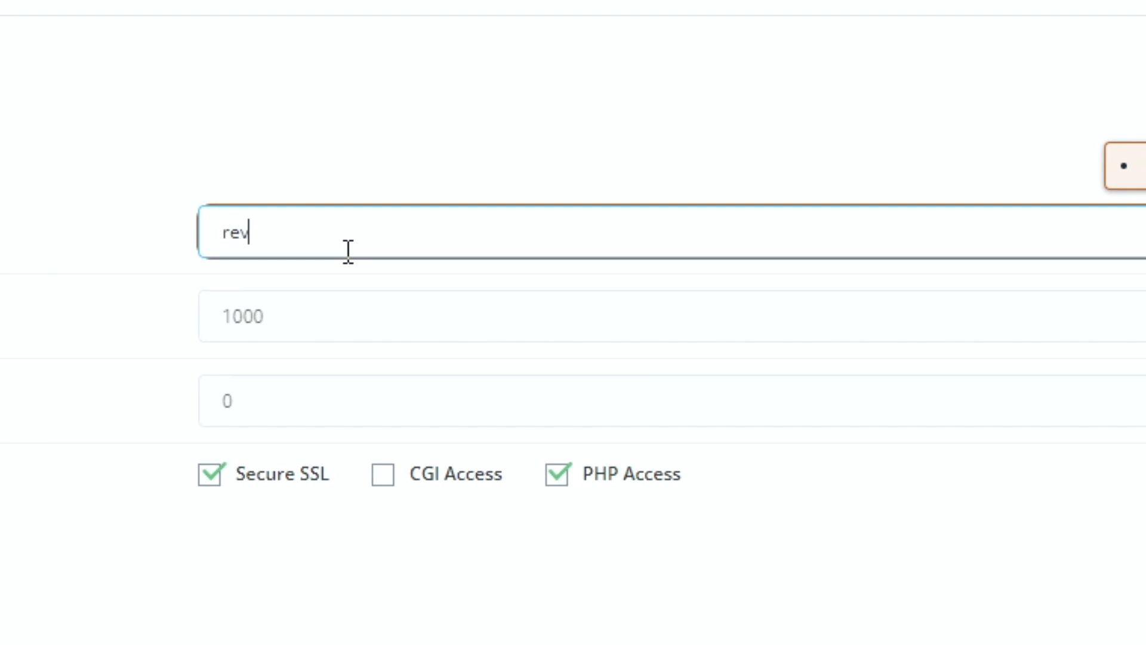
pyautogui.write('ivehost.net')
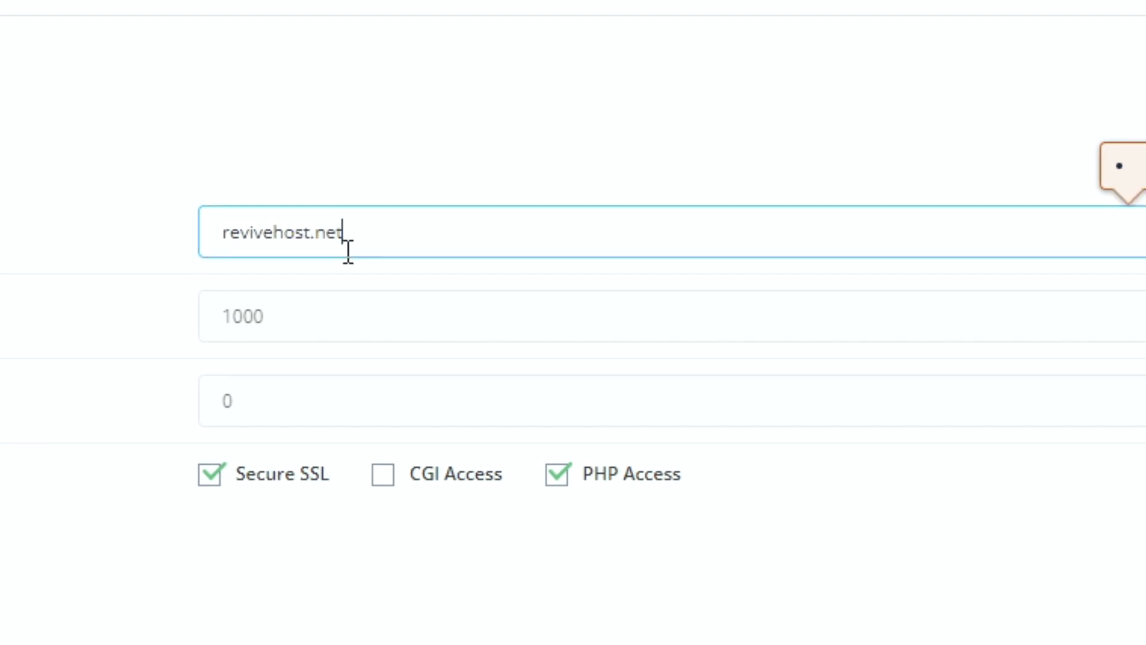